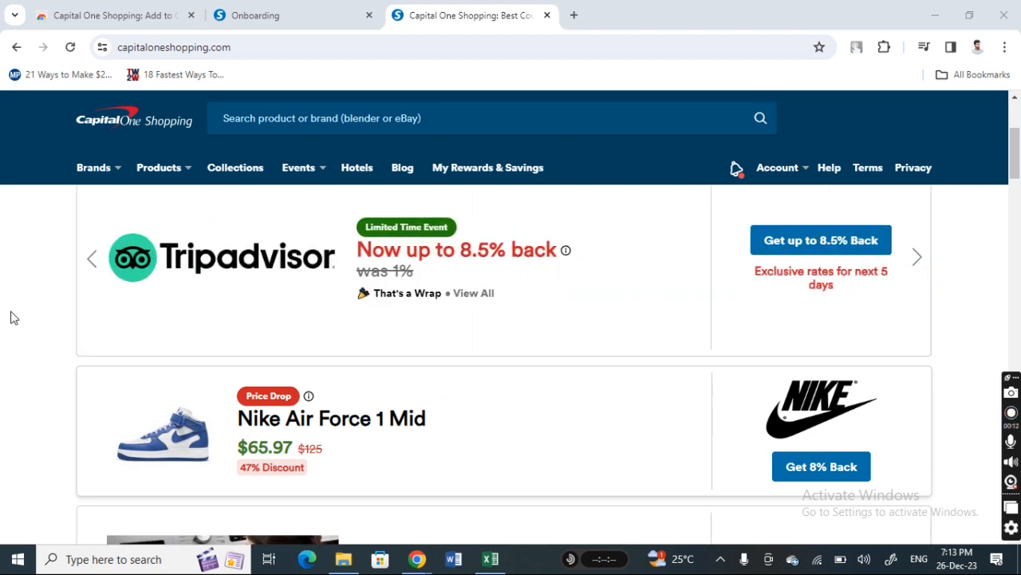
# Step: Go from the Products menu to the Electronics Headphones category listing
pyautogui.scroll(-3)
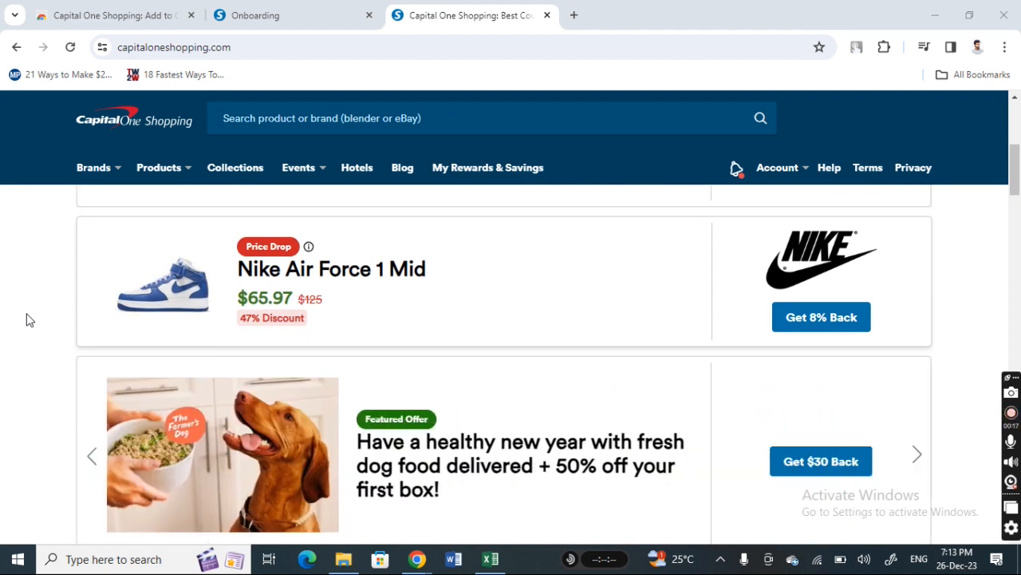
pyautogui.scroll(-3)
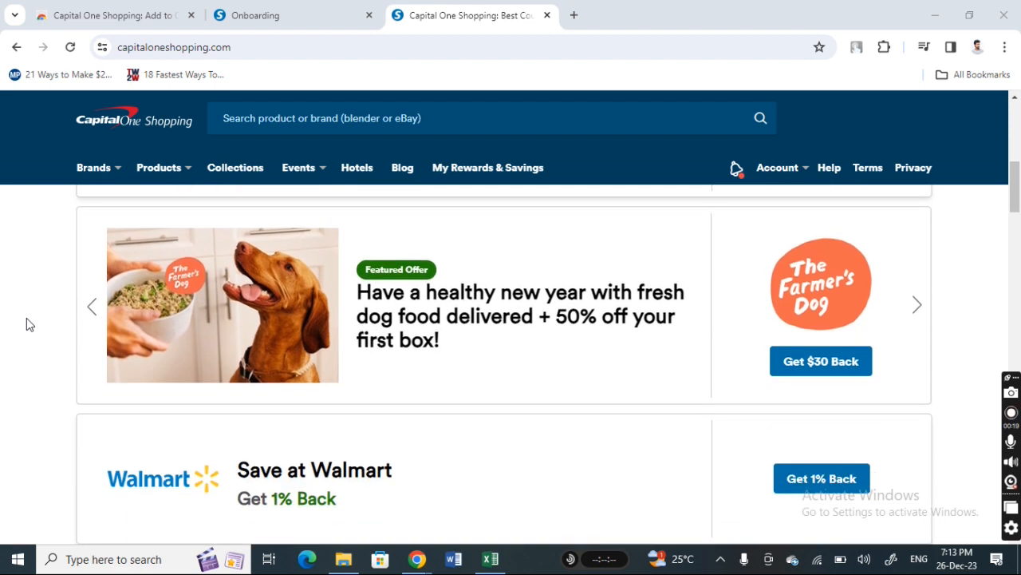
pyautogui.scroll(-3)
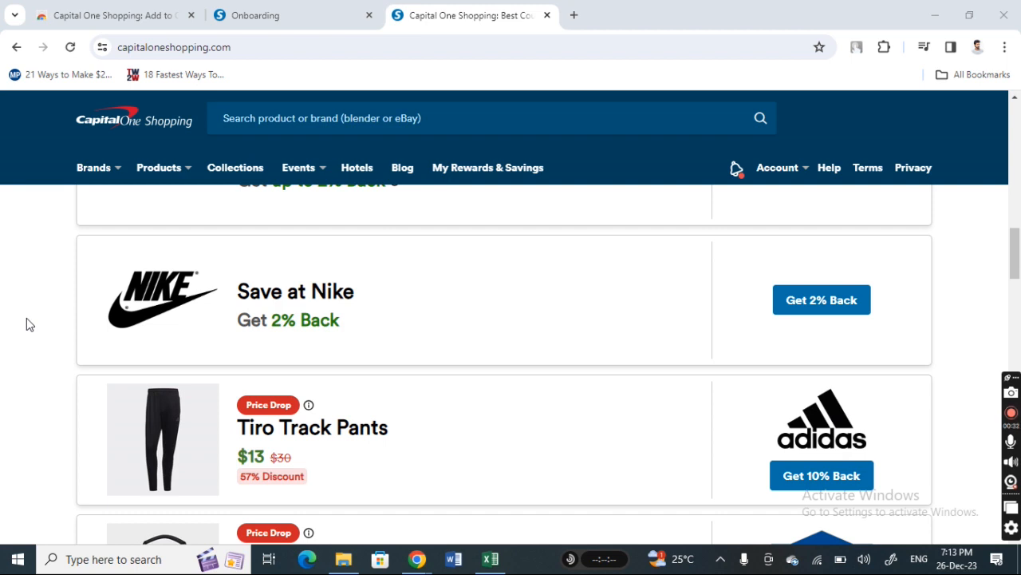
pyautogui.scroll(-3)
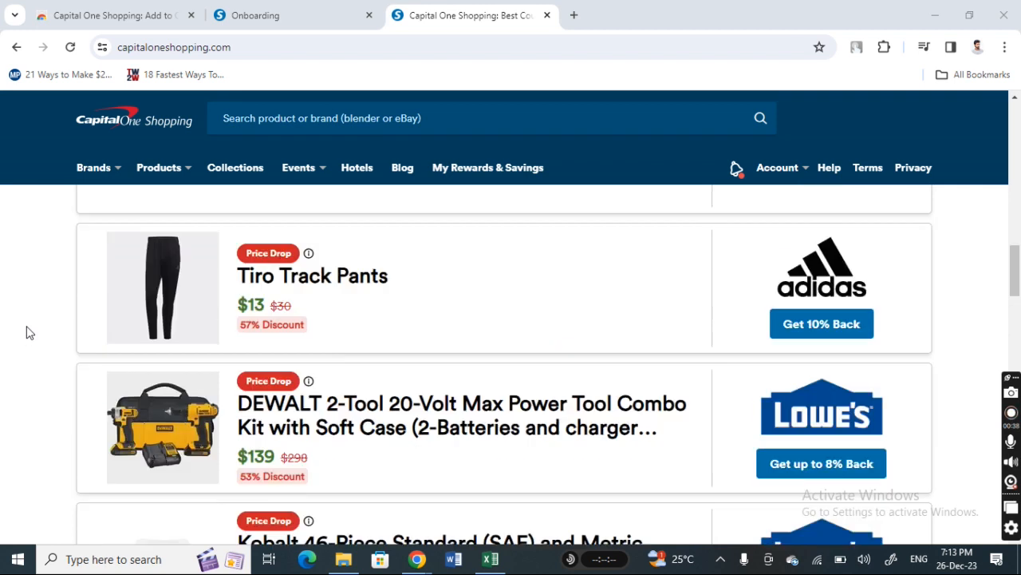
pyautogui.scroll(3)
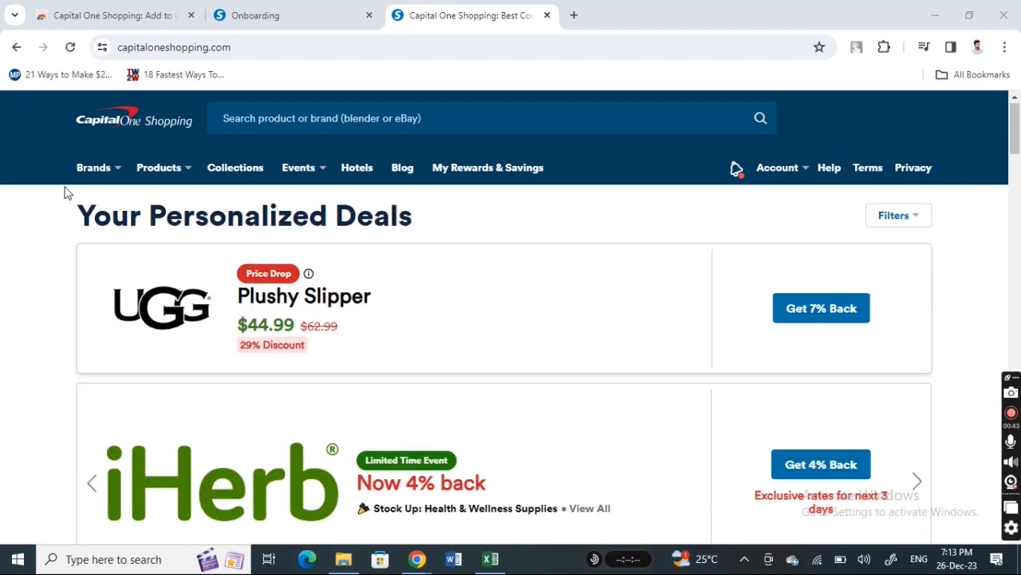
pyautogui.moveTo(62, 184)
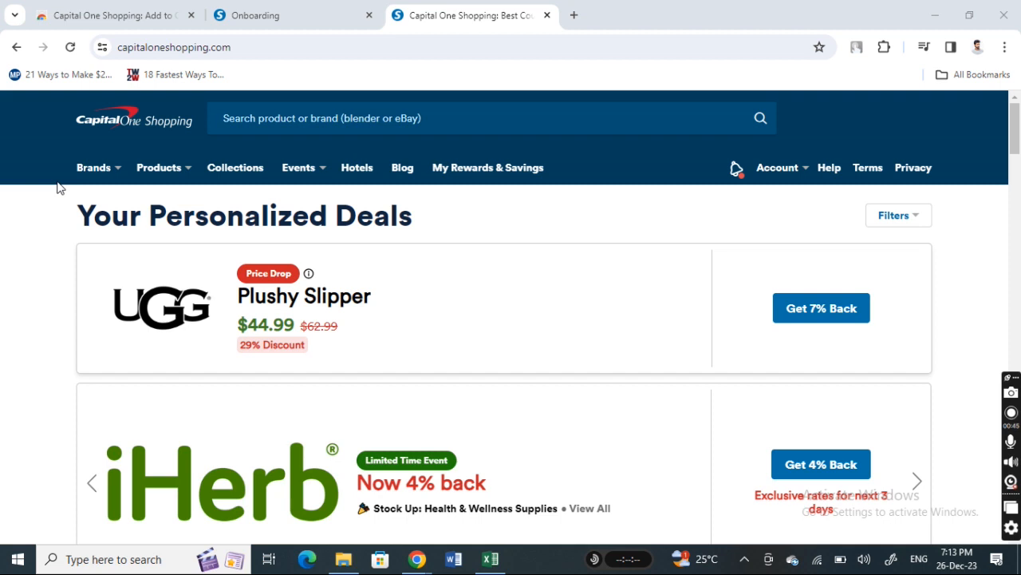
pyautogui.scroll(-3)
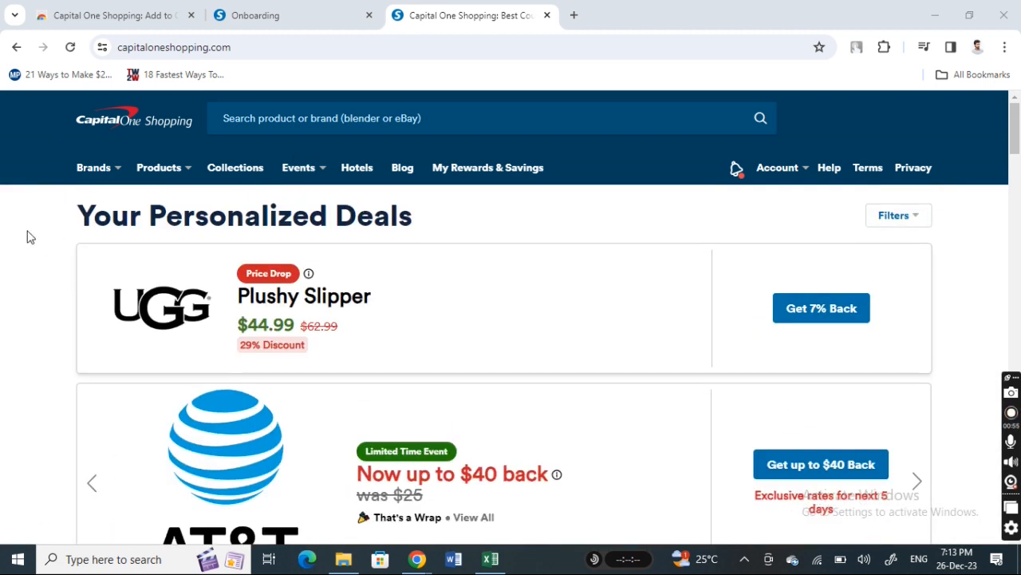
pyautogui.scroll(-3)
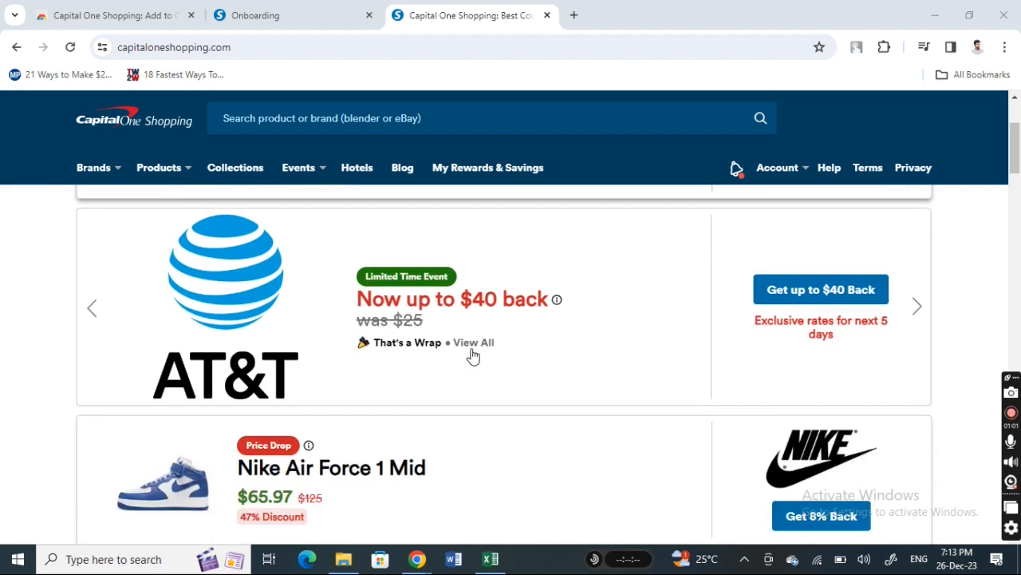
pyautogui.scroll(-3)
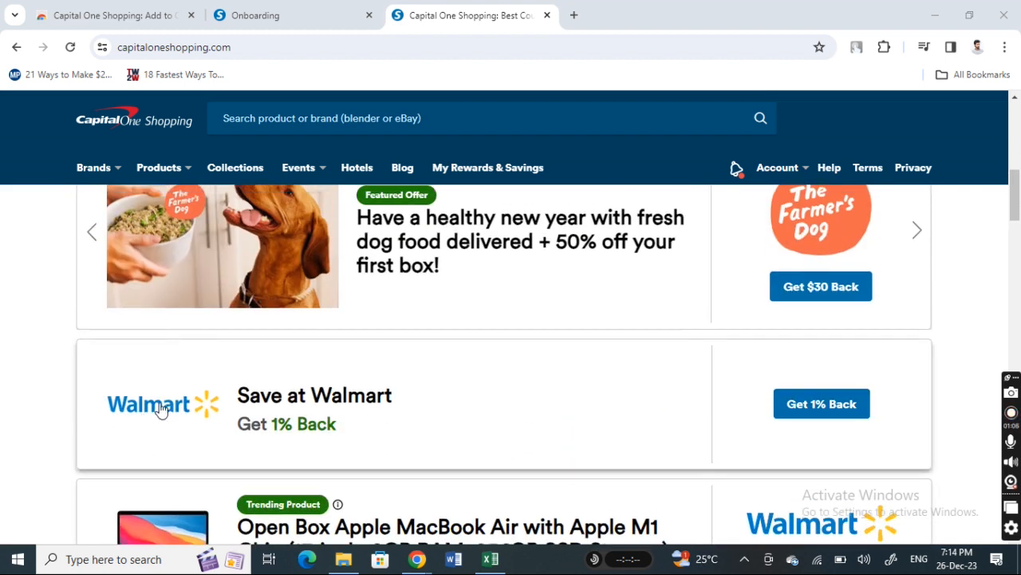
pyautogui.scroll(-3)
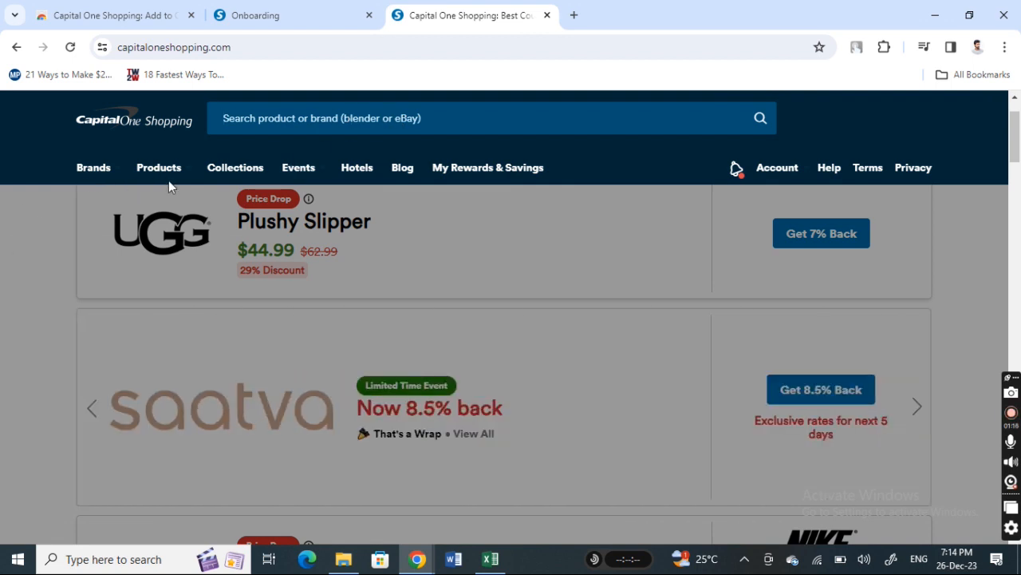
pyautogui.click(158, 167)
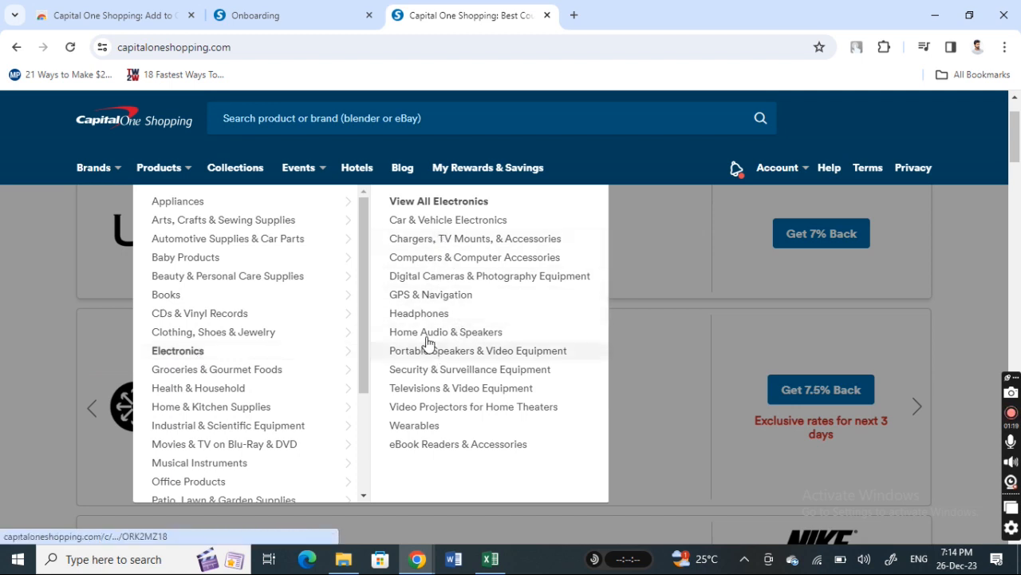
pyautogui.moveTo(418, 312)
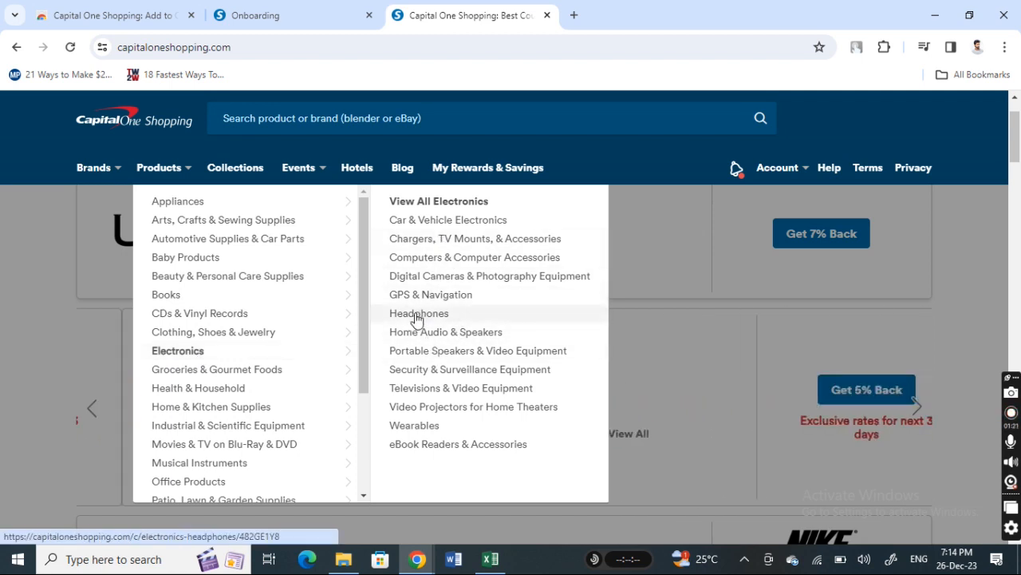
pyautogui.click(418, 313)
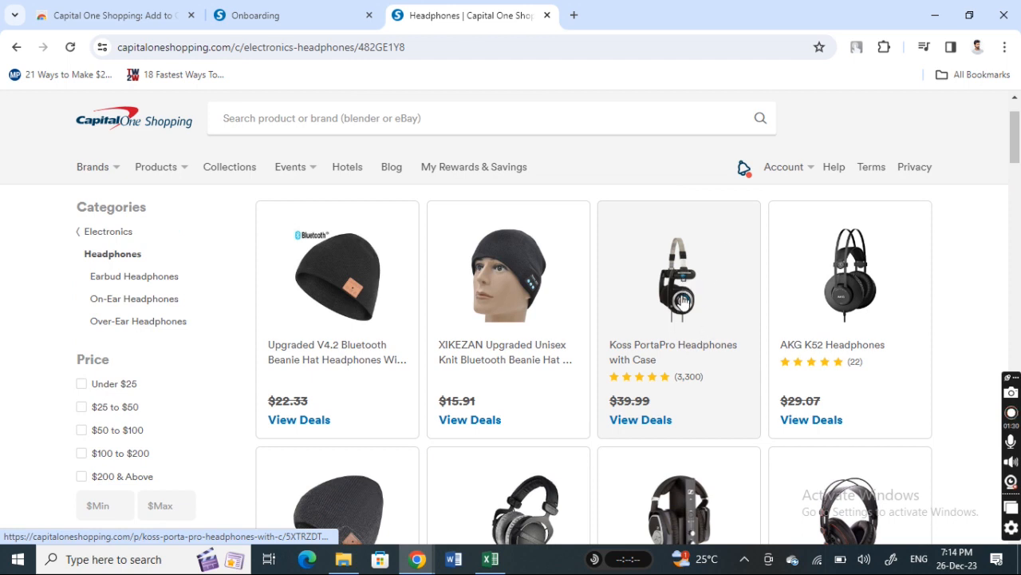
# Step: Select the Koss PortaPro Headphones with Case tile in the headphones grid
pyautogui.click(678, 279)
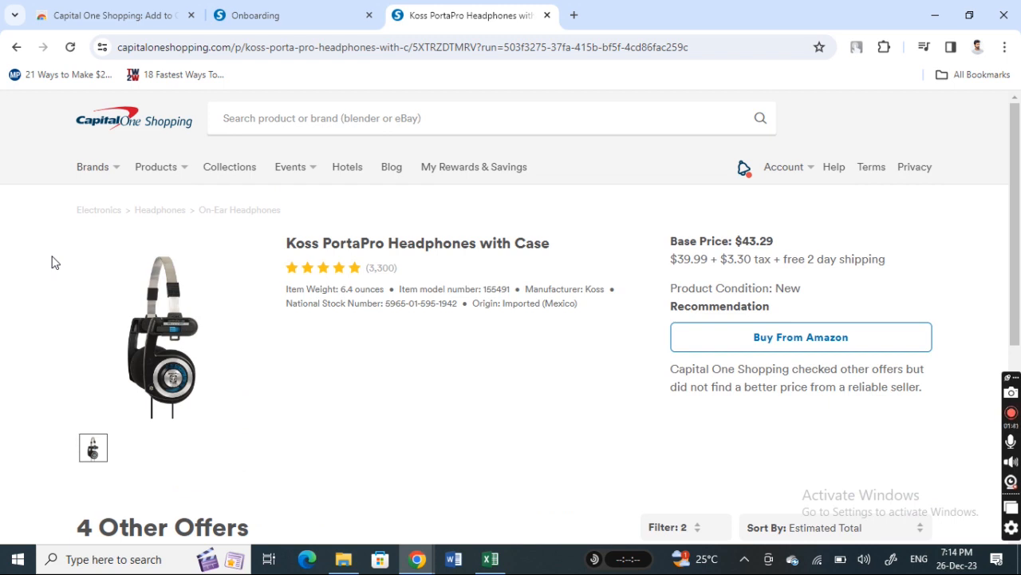
pyautogui.moveTo(177, 287)
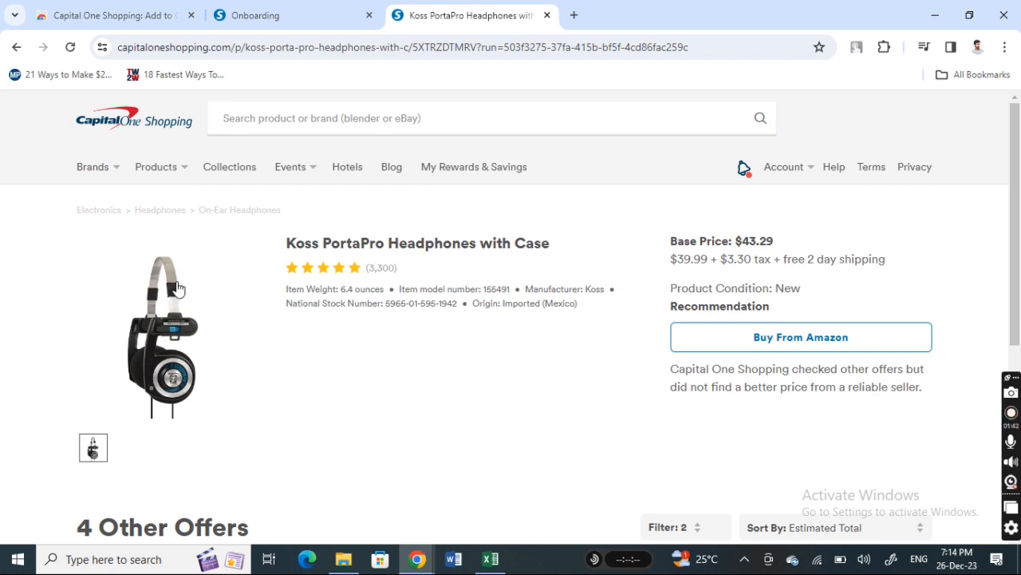
pyautogui.scroll(-3)
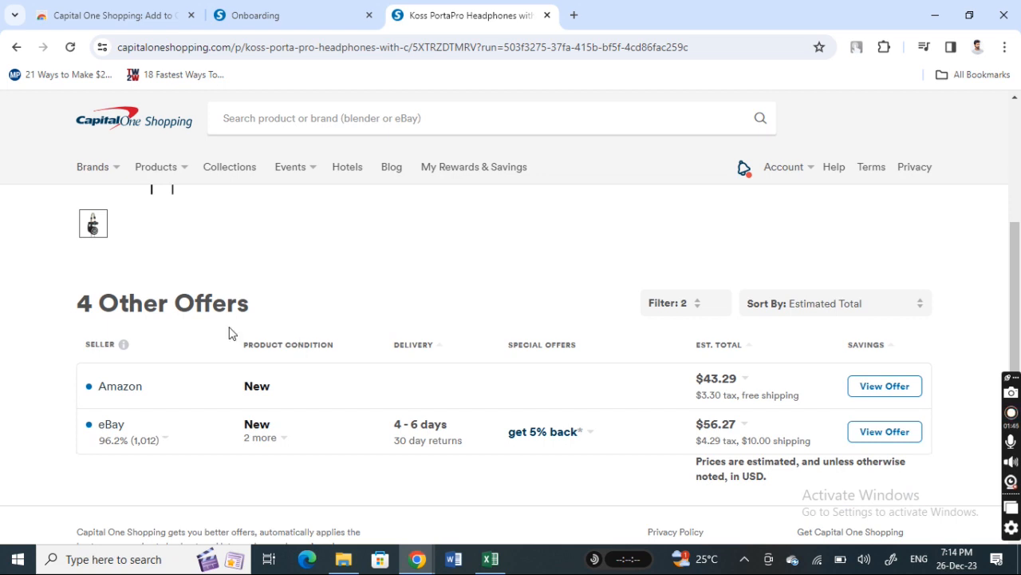
pyautogui.scroll(-3)
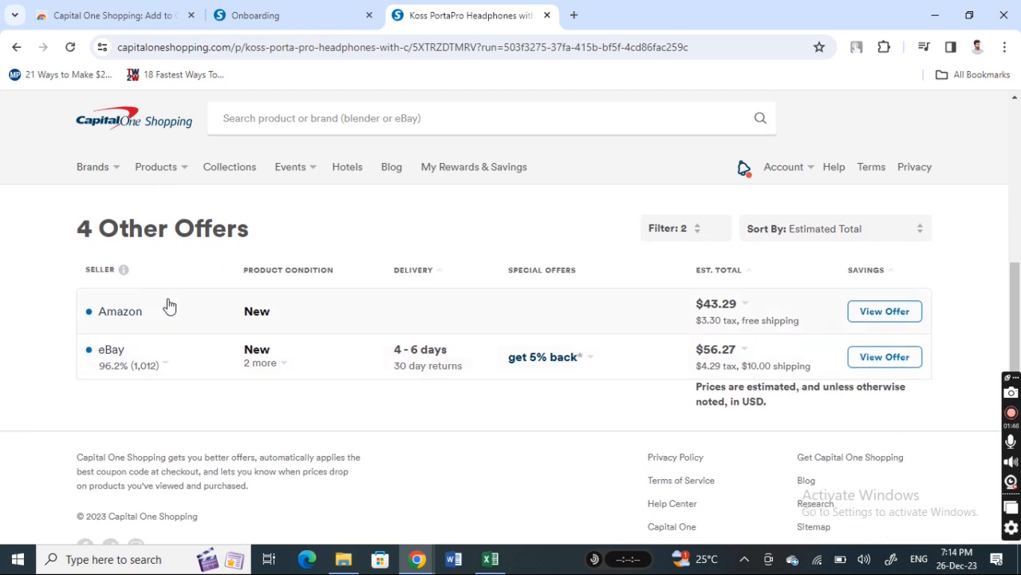
pyautogui.moveTo(821, 242)
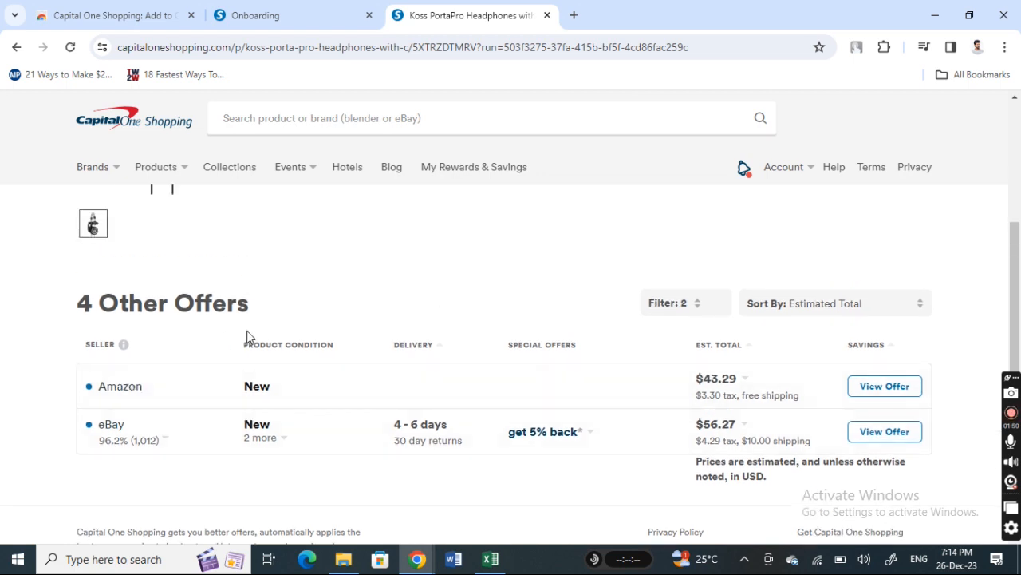
pyautogui.moveTo(177, 397)
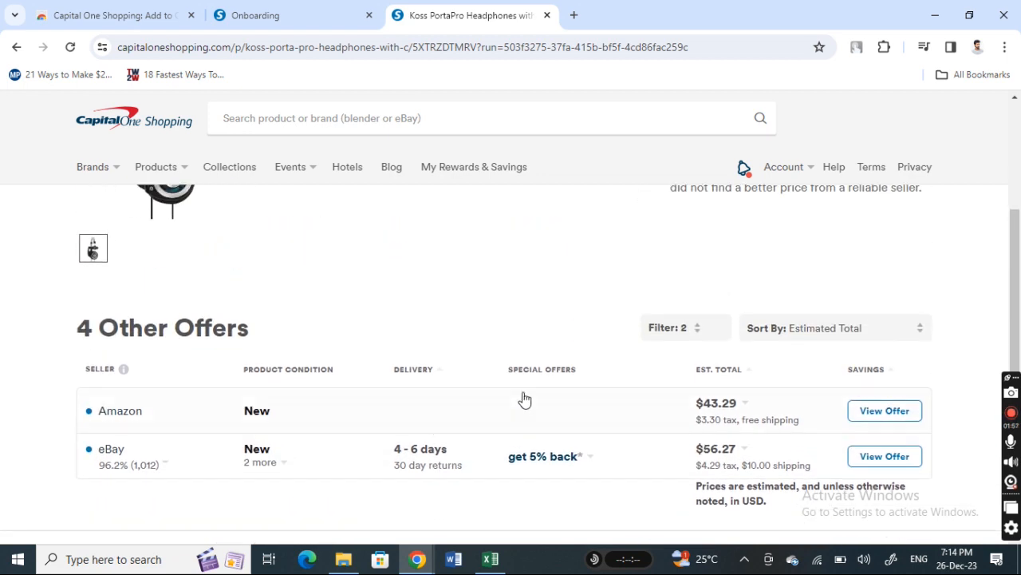
pyautogui.scroll(3)
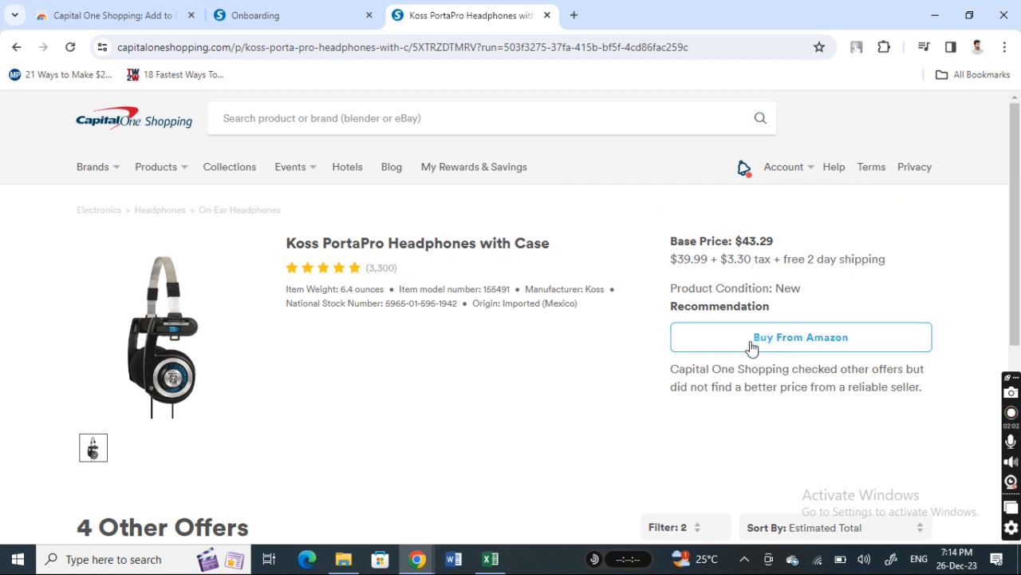
pyautogui.scroll(-3)
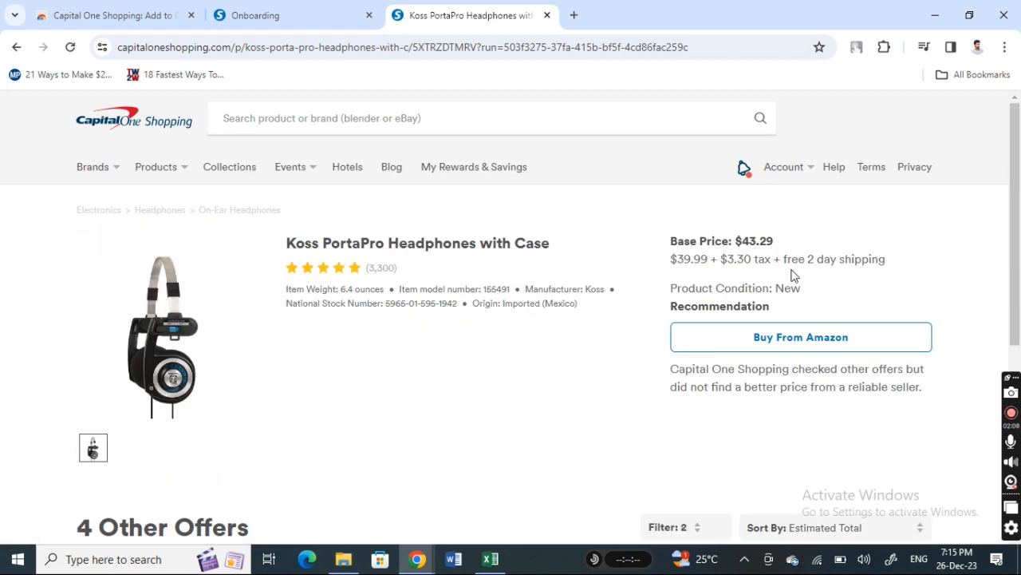
pyautogui.scroll(-3)
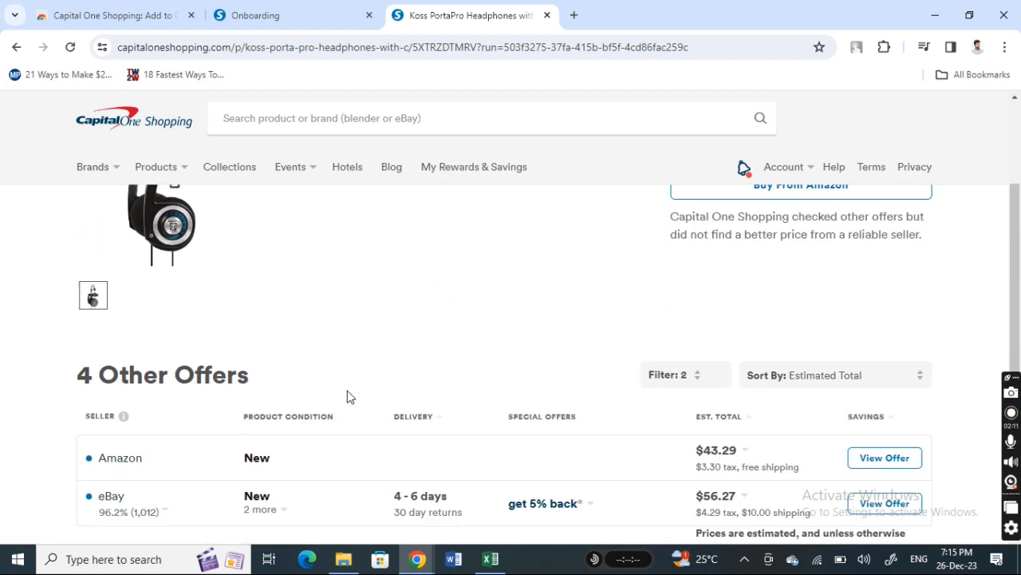
pyautogui.scroll(-3)
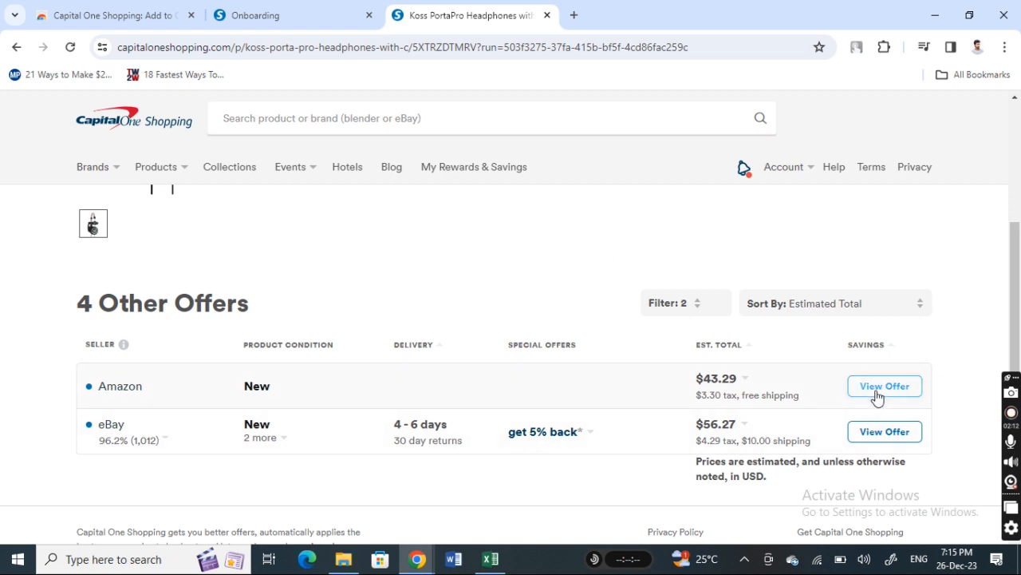
# Step: View the $39.99 Amazon Koss Porta Pro offer in a new tab, then return to Capital One Shopping
pyautogui.click(884, 386)
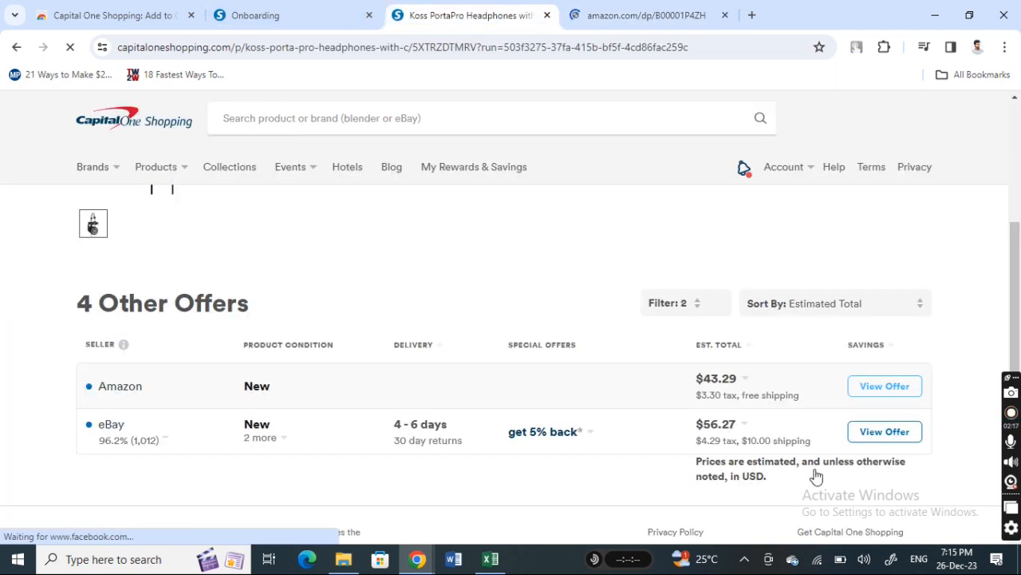
pyautogui.scroll(3)
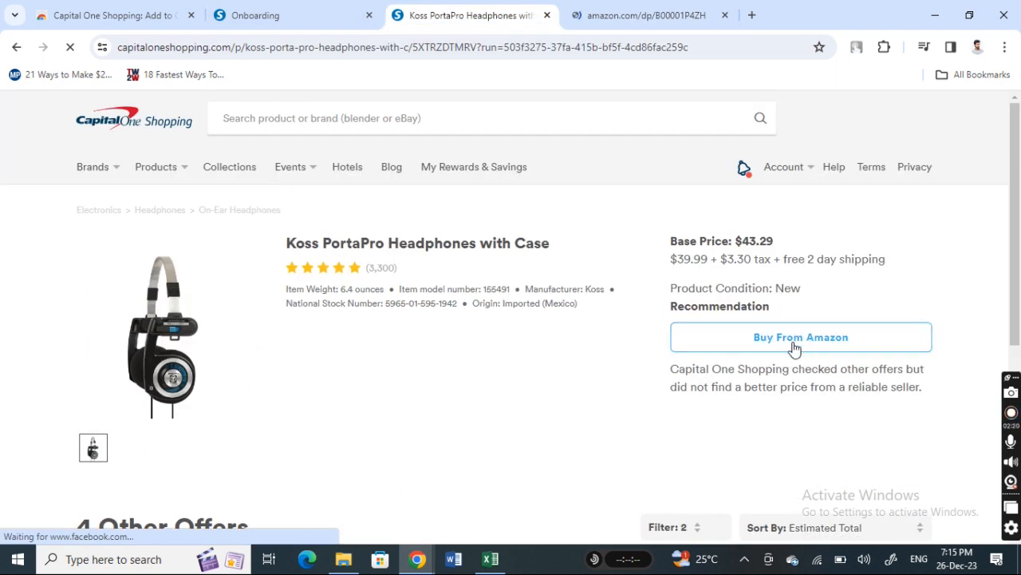
pyautogui.click(801, 336)
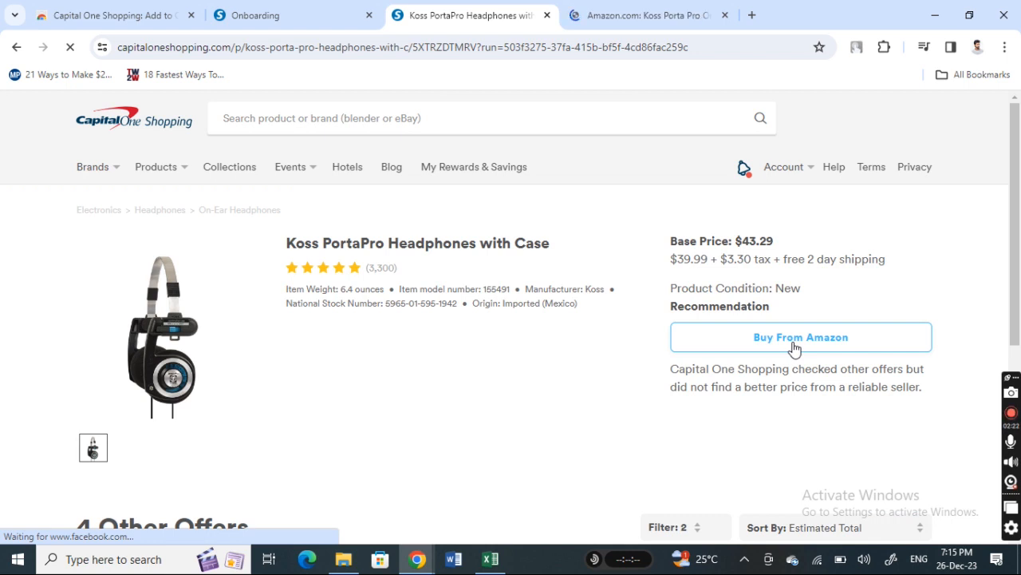
pyautogui.click(801, 337)
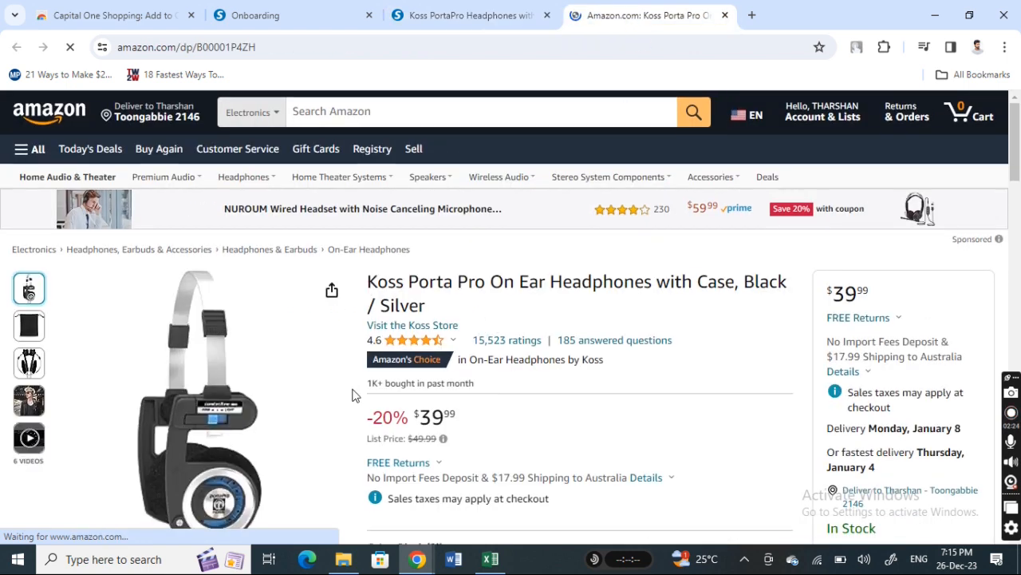
pyautogui.scroll(-3)
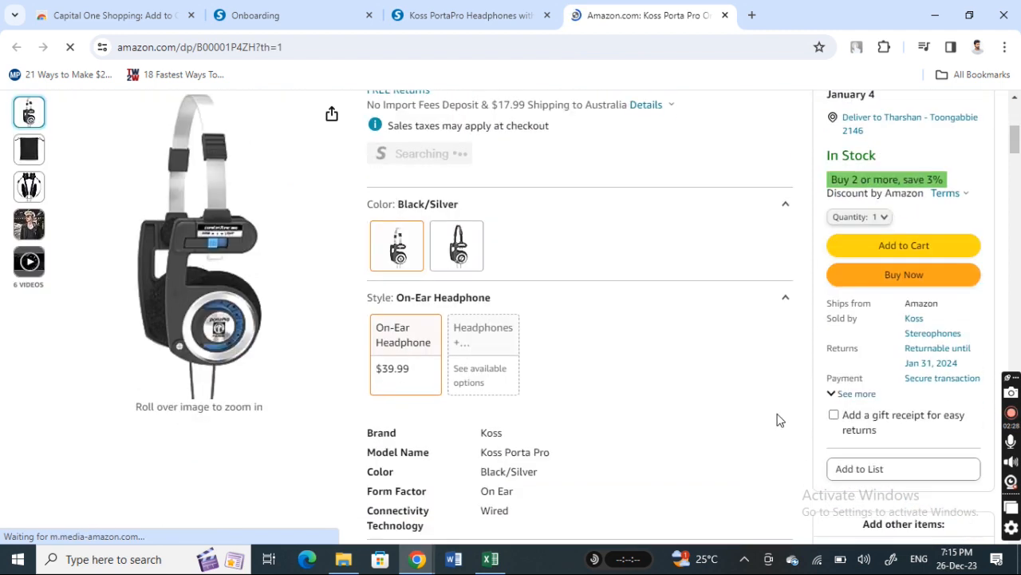
pyautogui.click(470, 15)
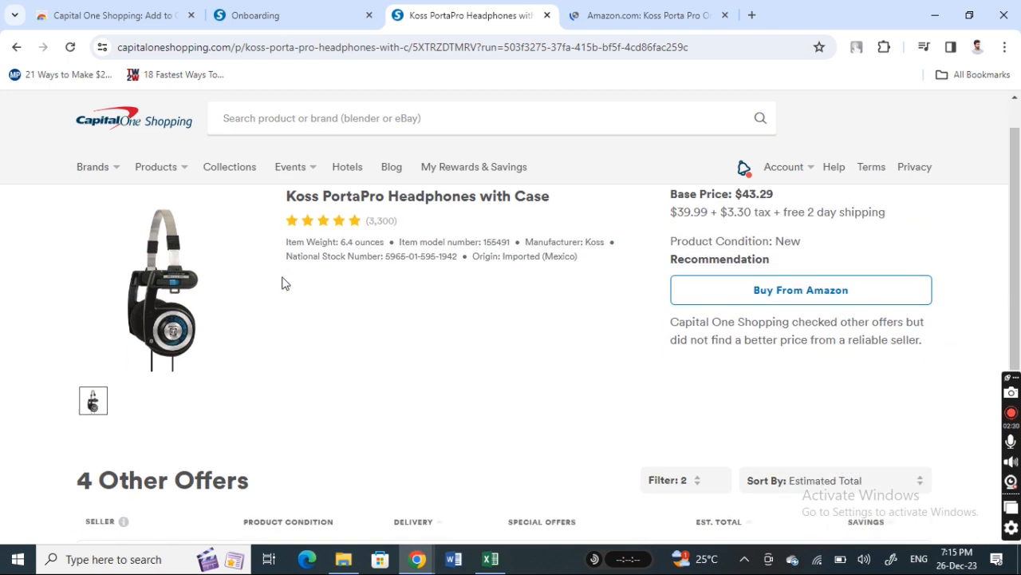
pyautogui.scroll(-3)
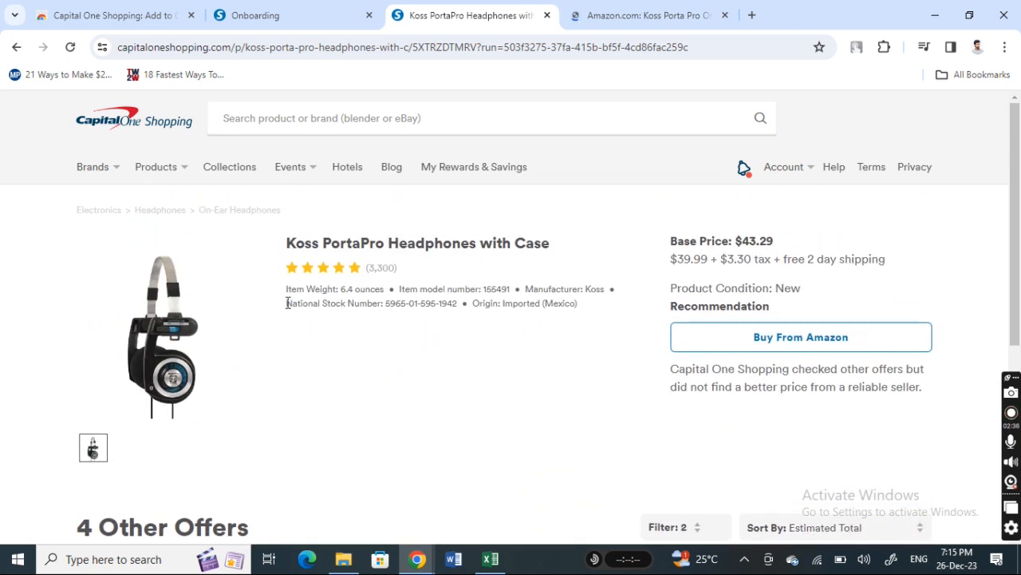
pyautogui.scroll(-3)
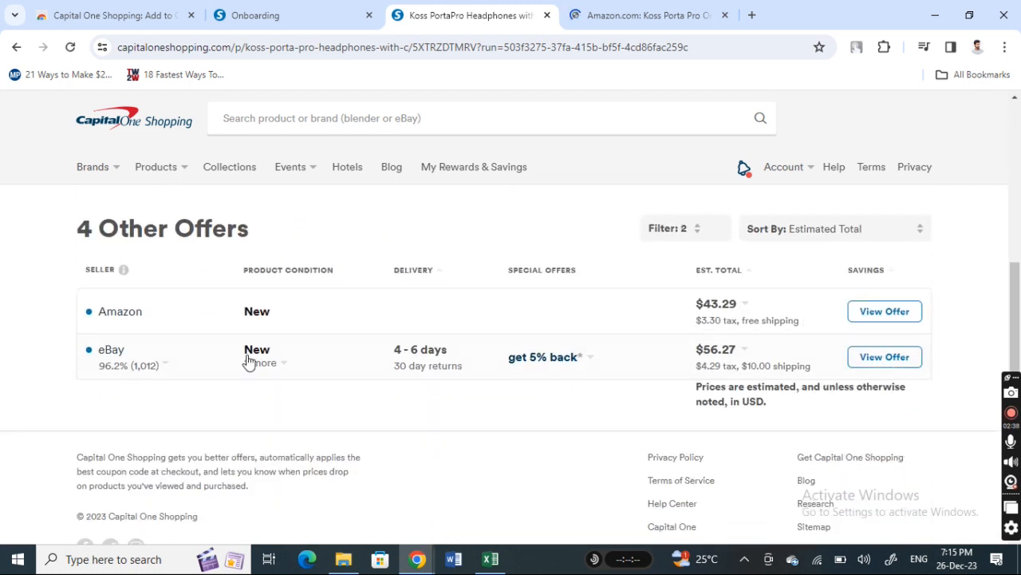